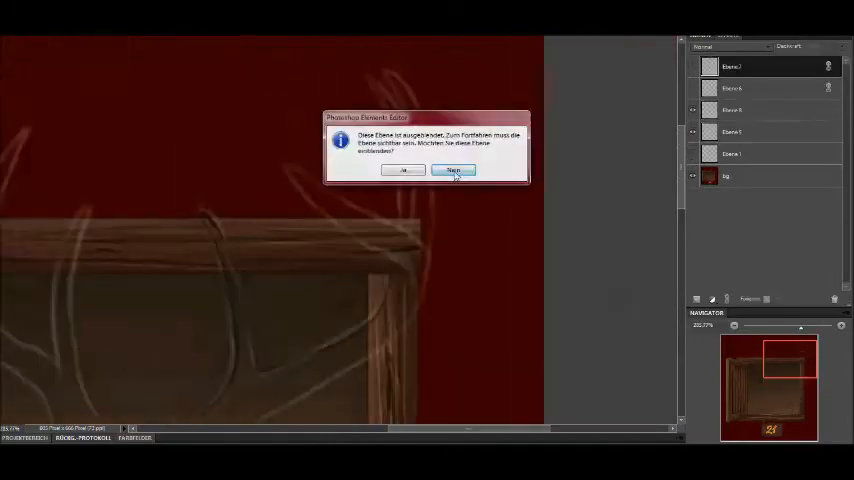
# Step: Decline showing the hidden layer by choosing No in the prompt
pyautogui.click(453, 169)
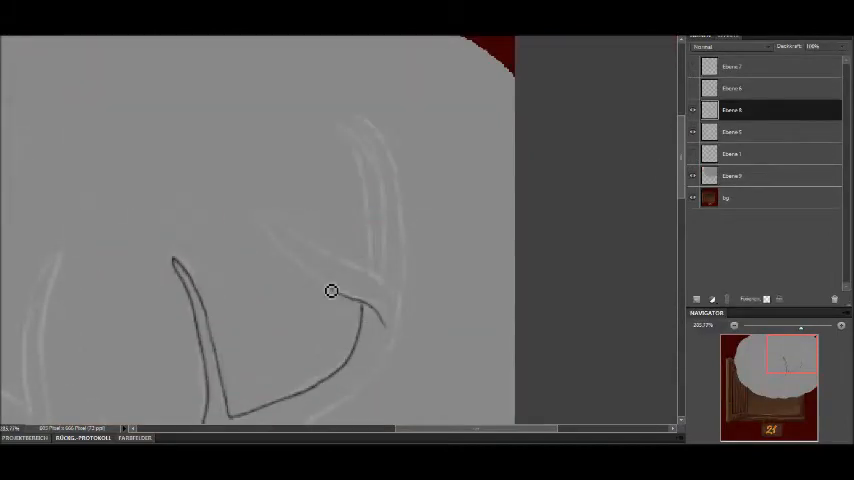